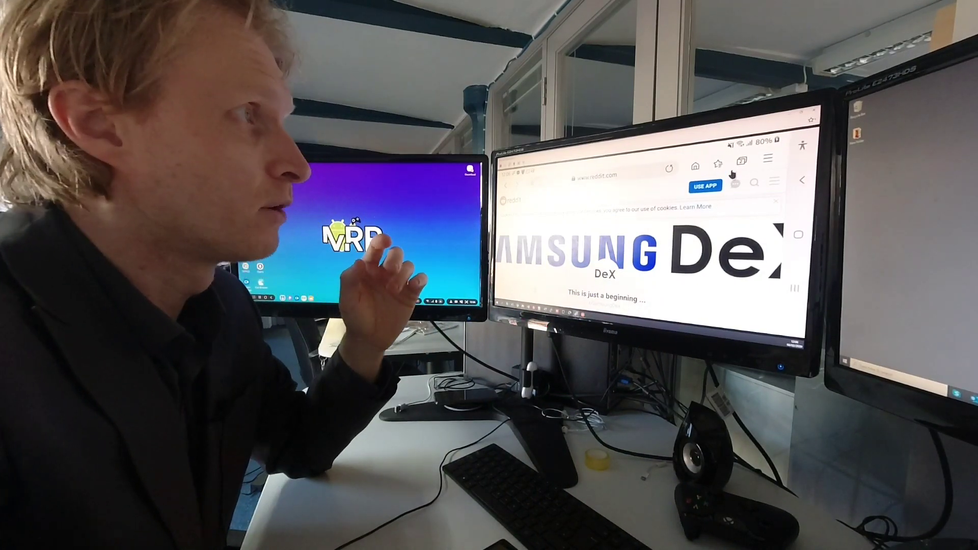
# - Scroll the r/SamsungDex page past the banner, posts and flair filters to the footer
pyautogui.click(769, 159)
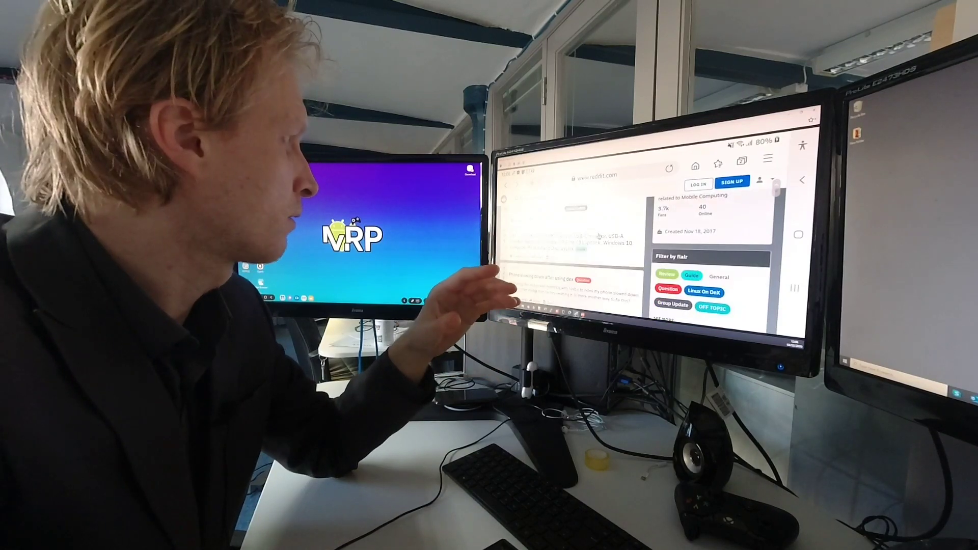
pyautogui.scroll(-3)
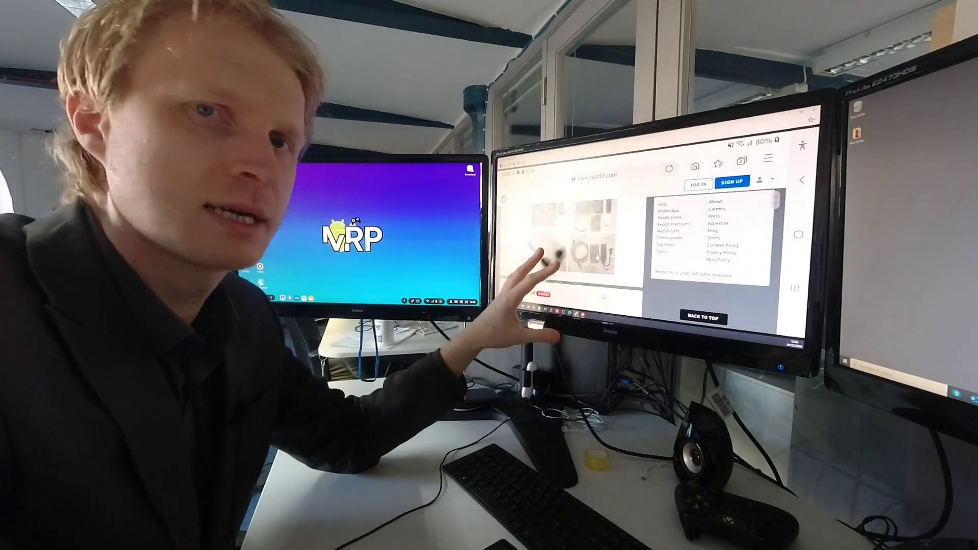